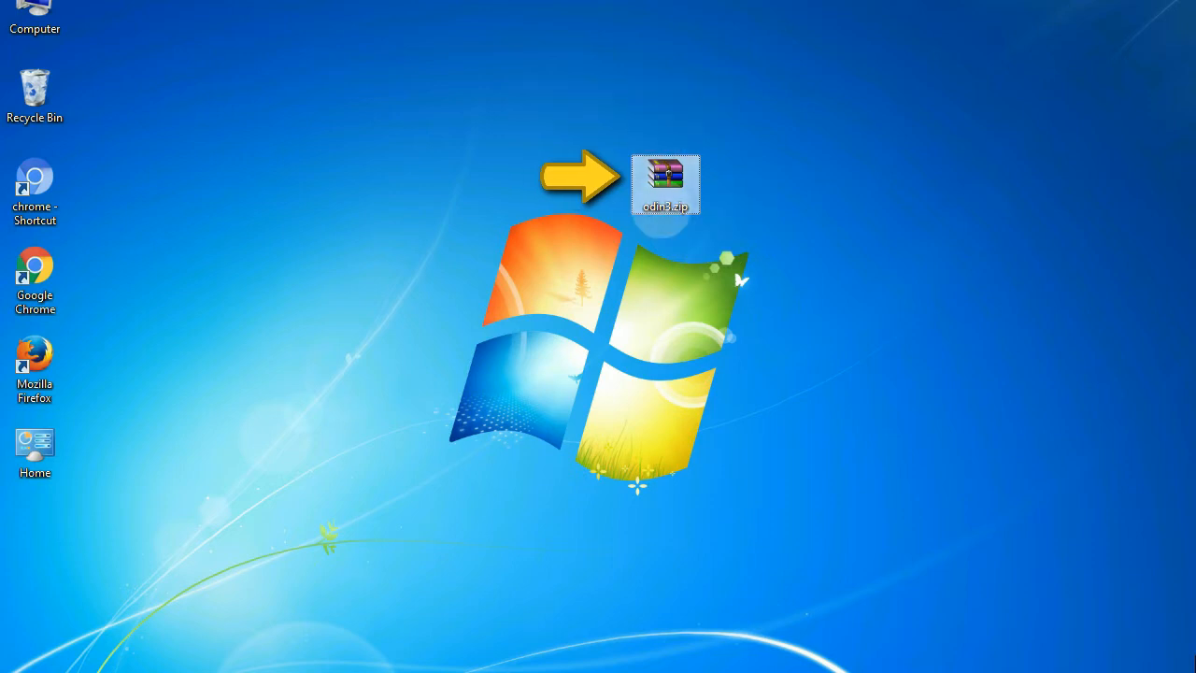
mouse_move(665, 182)
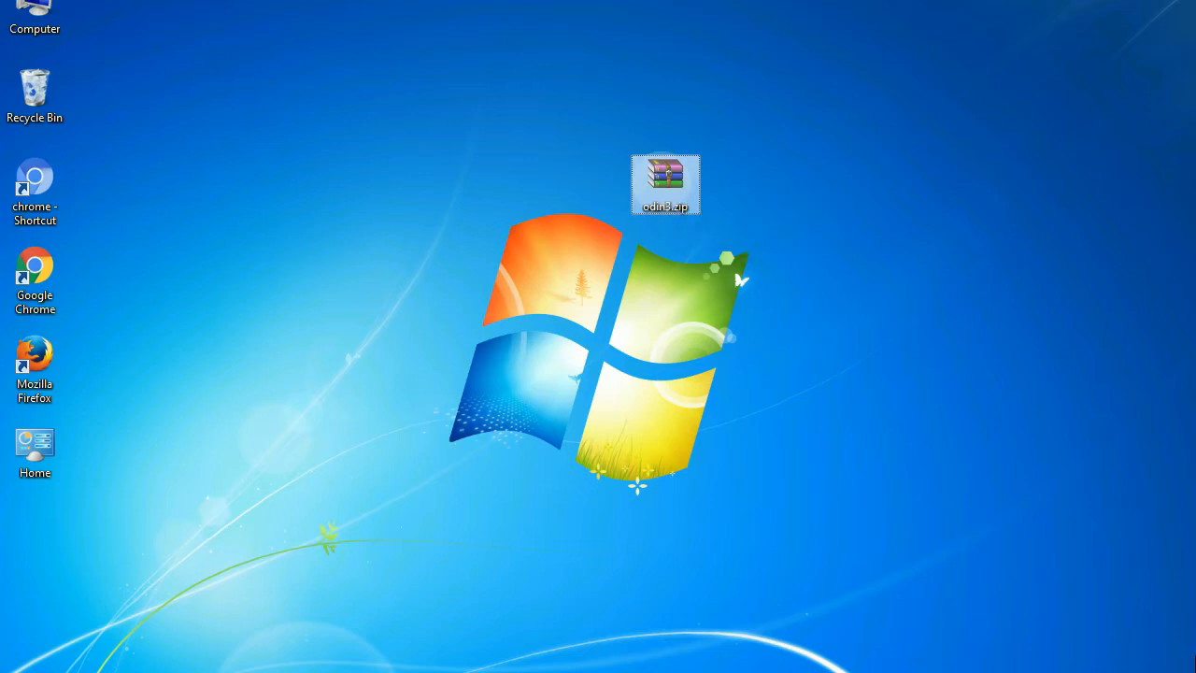
- Open odin3.zip and flash the E500 HOME .tar.md5 firmware as PDA until PASS
double_click(665, 183)
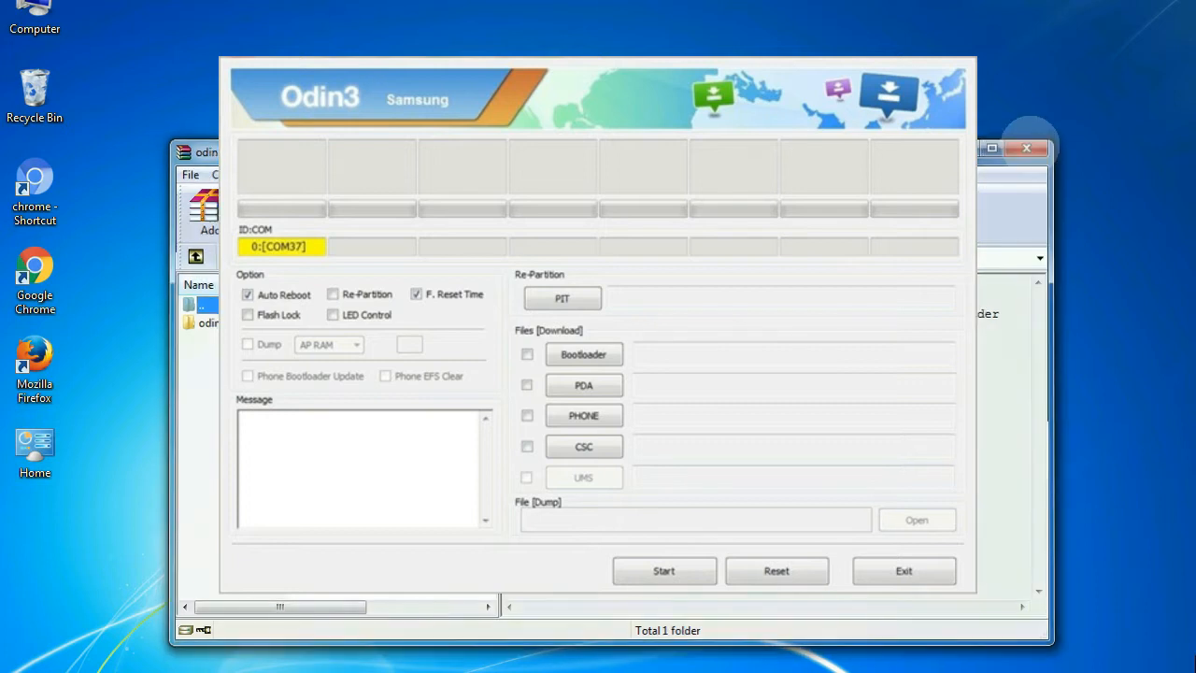
click(663, 570)
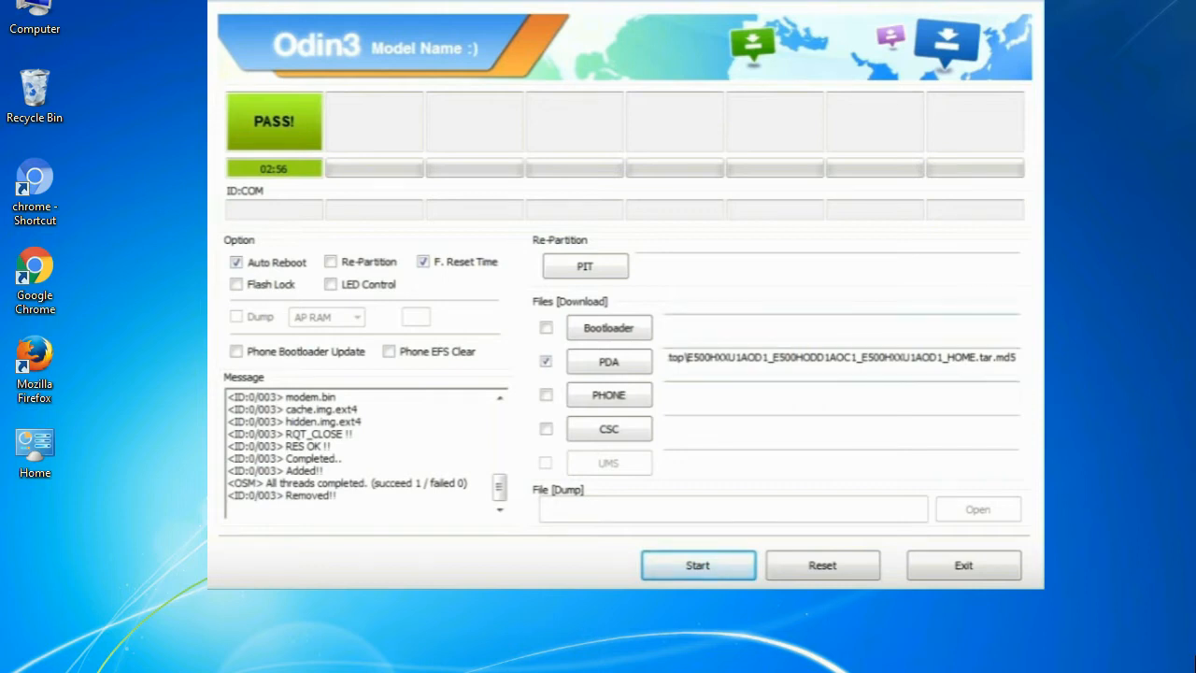
- Exit Odin3 after the PASS result to return to the desktop
click(962, 565)
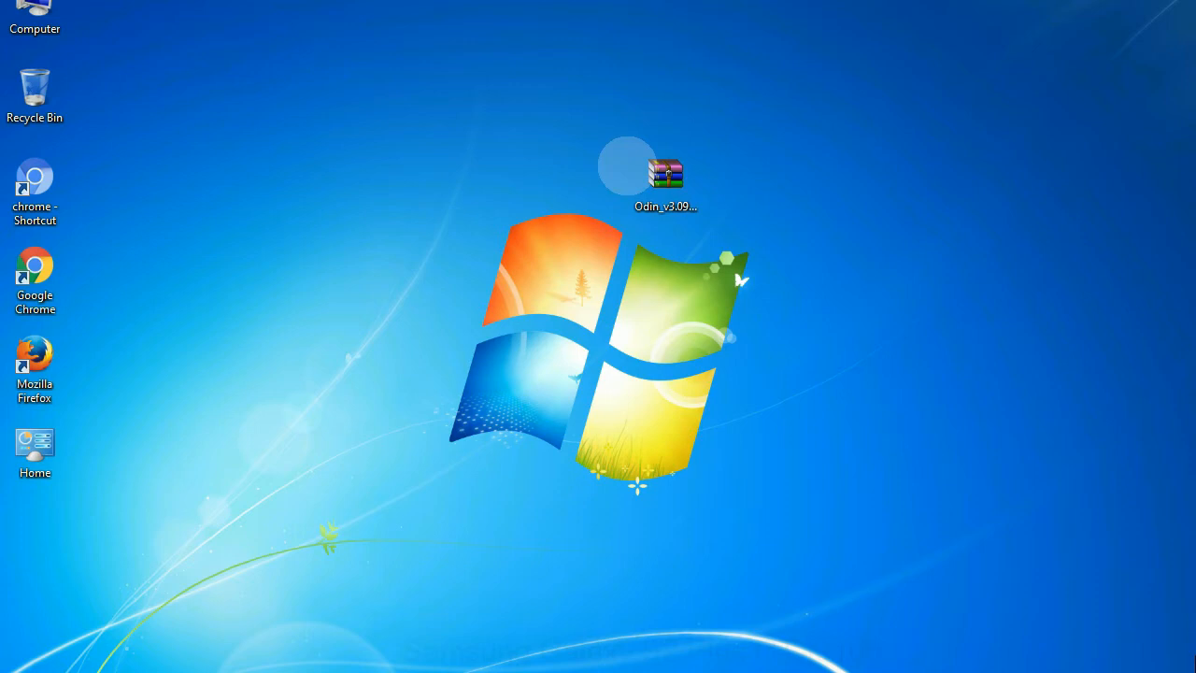
- Extract the Odin_v3.09 archive with WinRAR and open Odin3 v3.09.exe's context menu
click(665, 177)
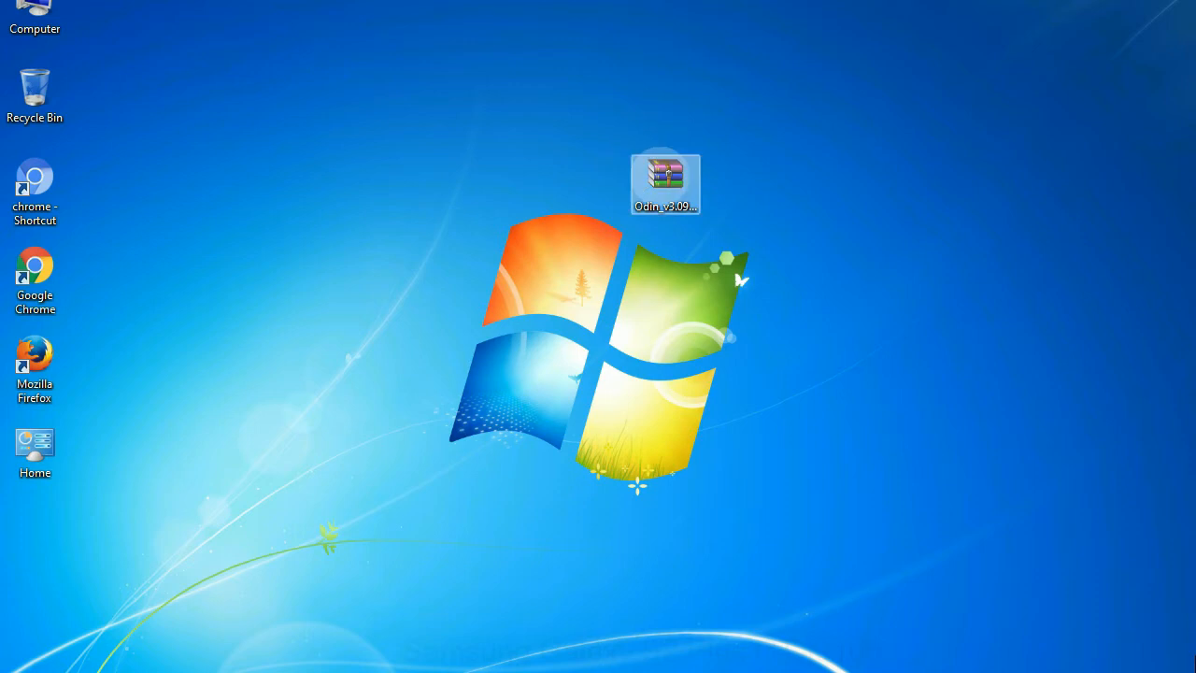
right_click(665, 181)
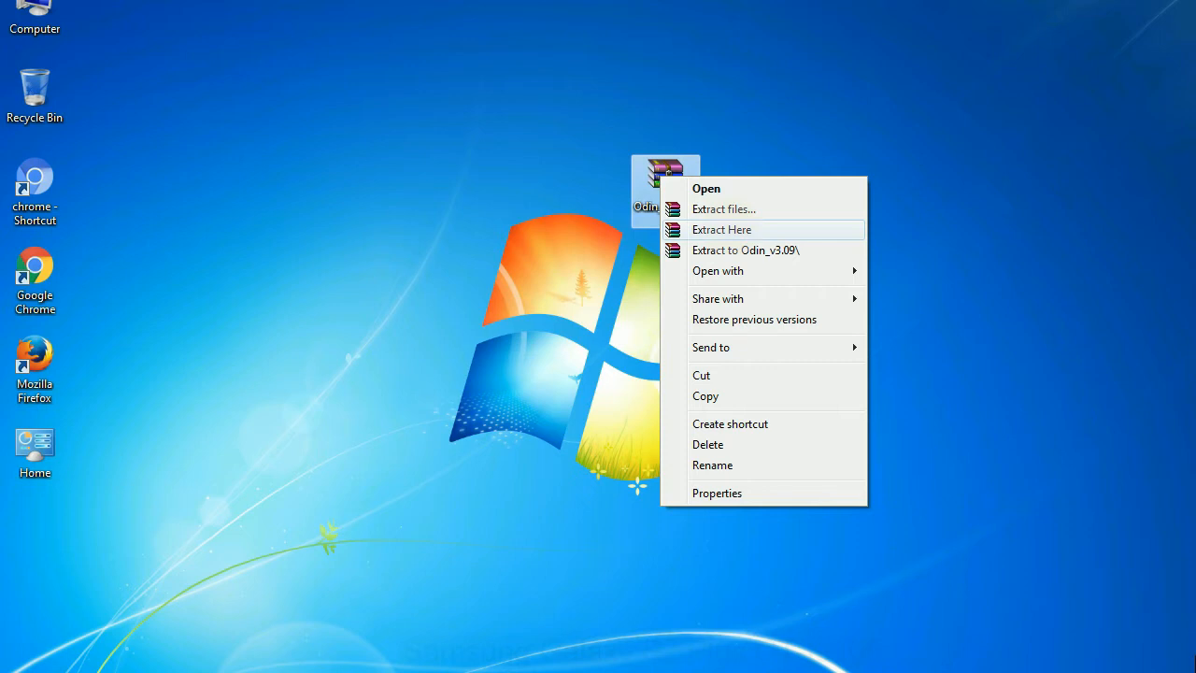
click(721, 229)
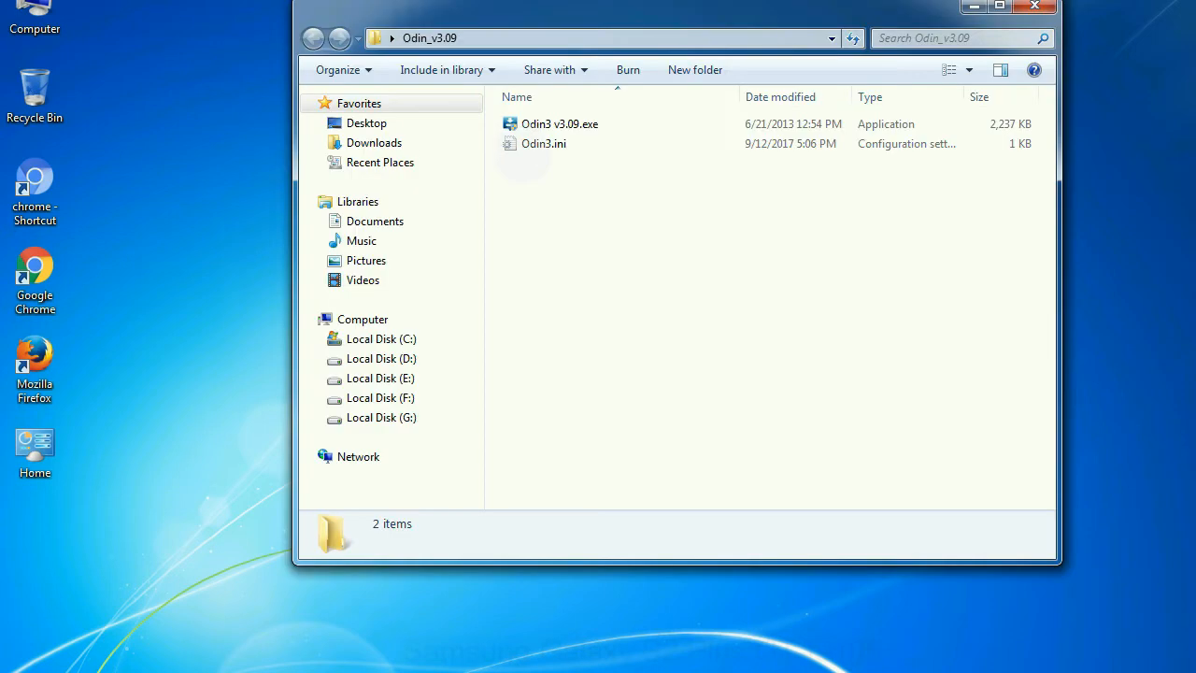
right_click(559, 124)
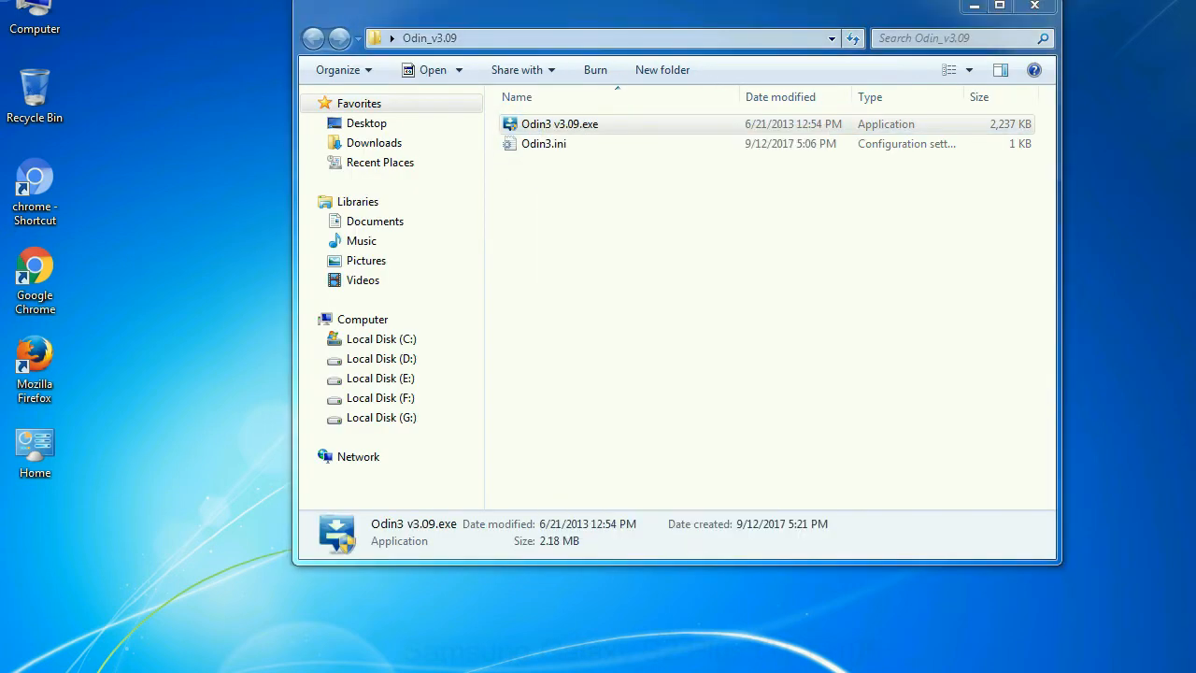
double_click(559, 123)
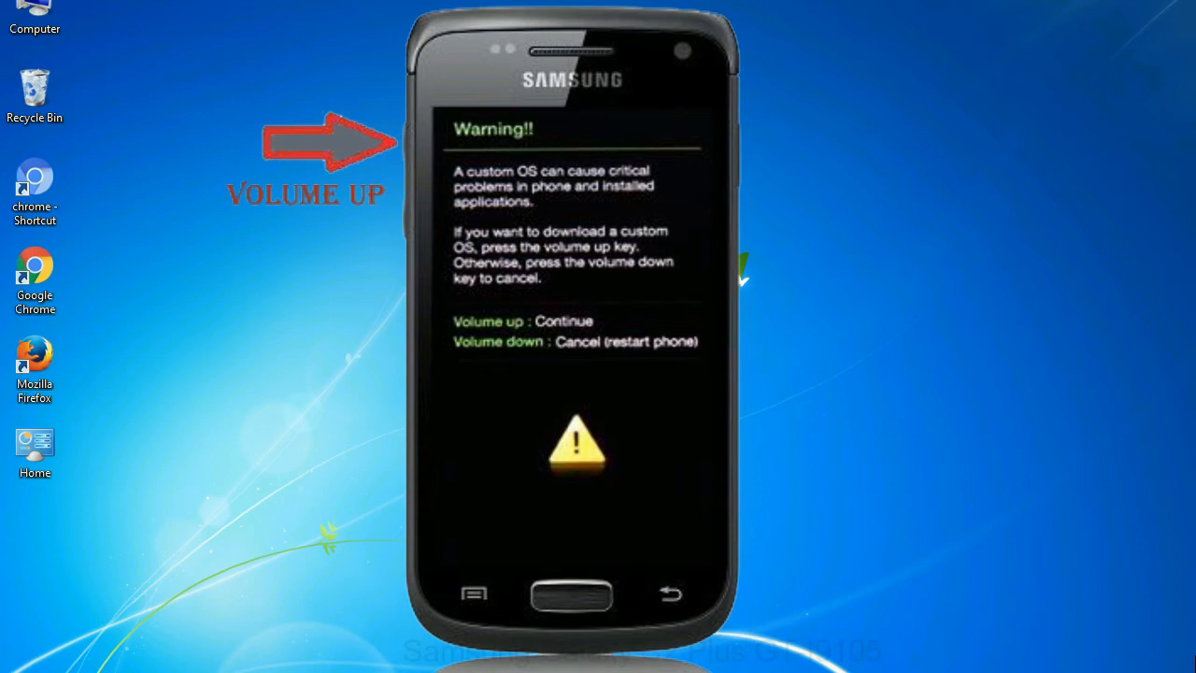
- Open the context menu for Odin3 v3.09.exe in the Odin_v3.09 folder
right_click(551, 123)
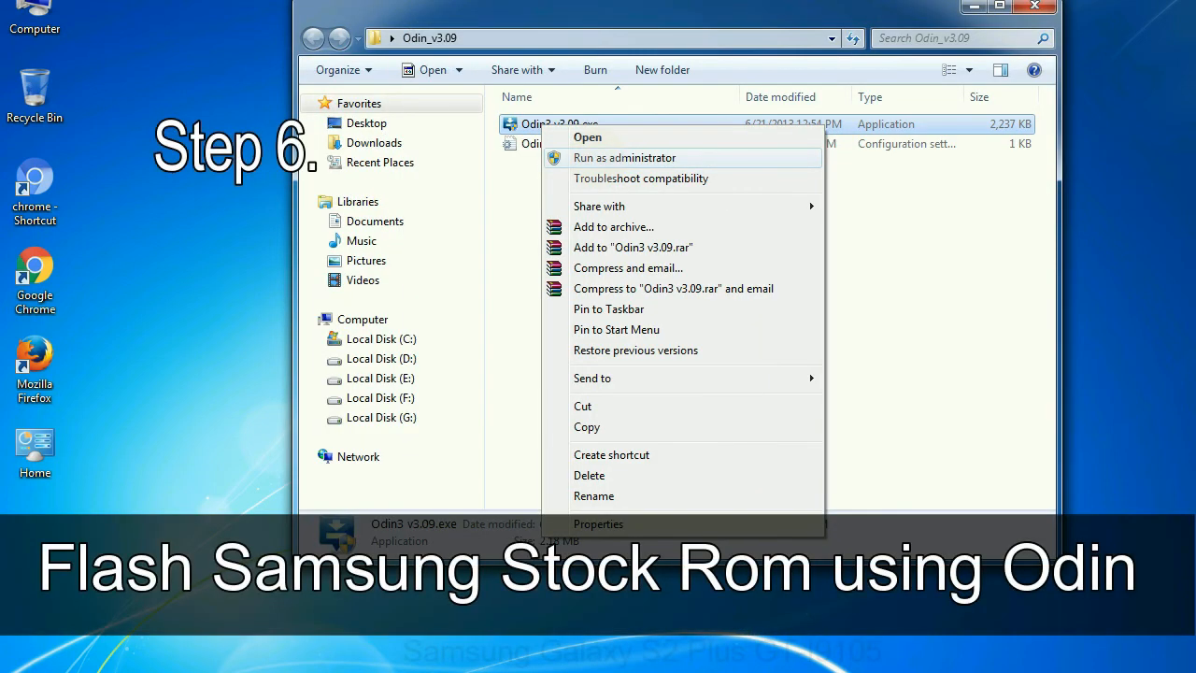
- Launch Odin3 v3.09.exe as administrator from the Odin_v3.09 folder
click(1034, 6)
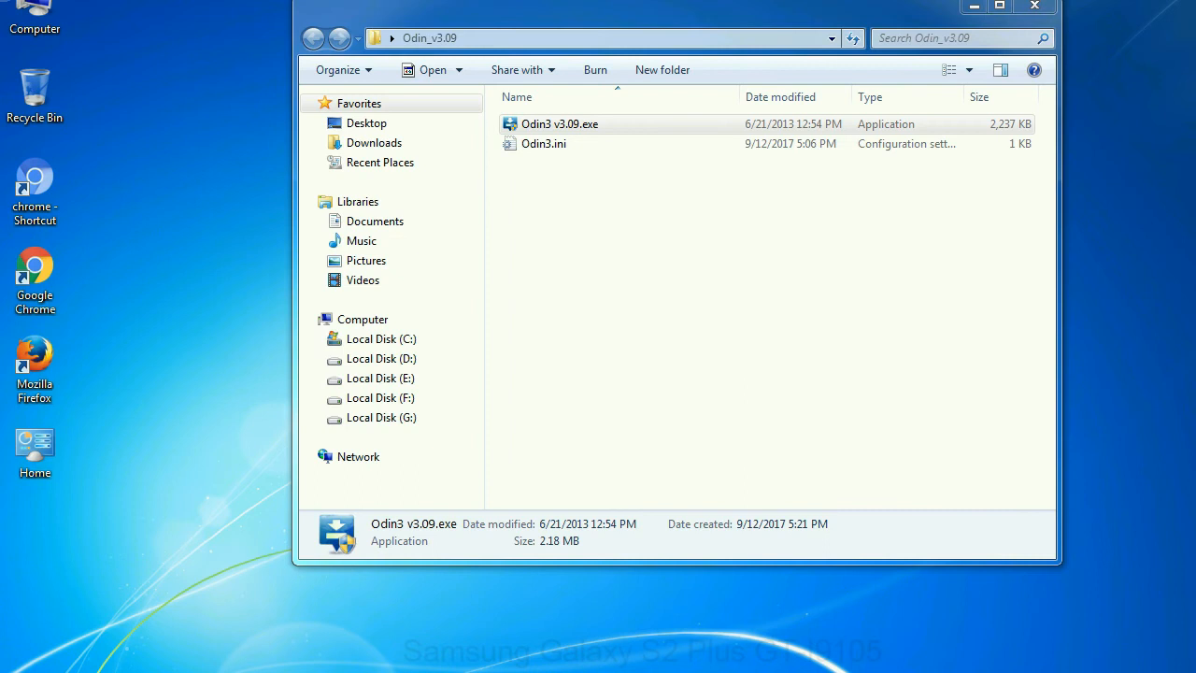
double_click(558, 123)
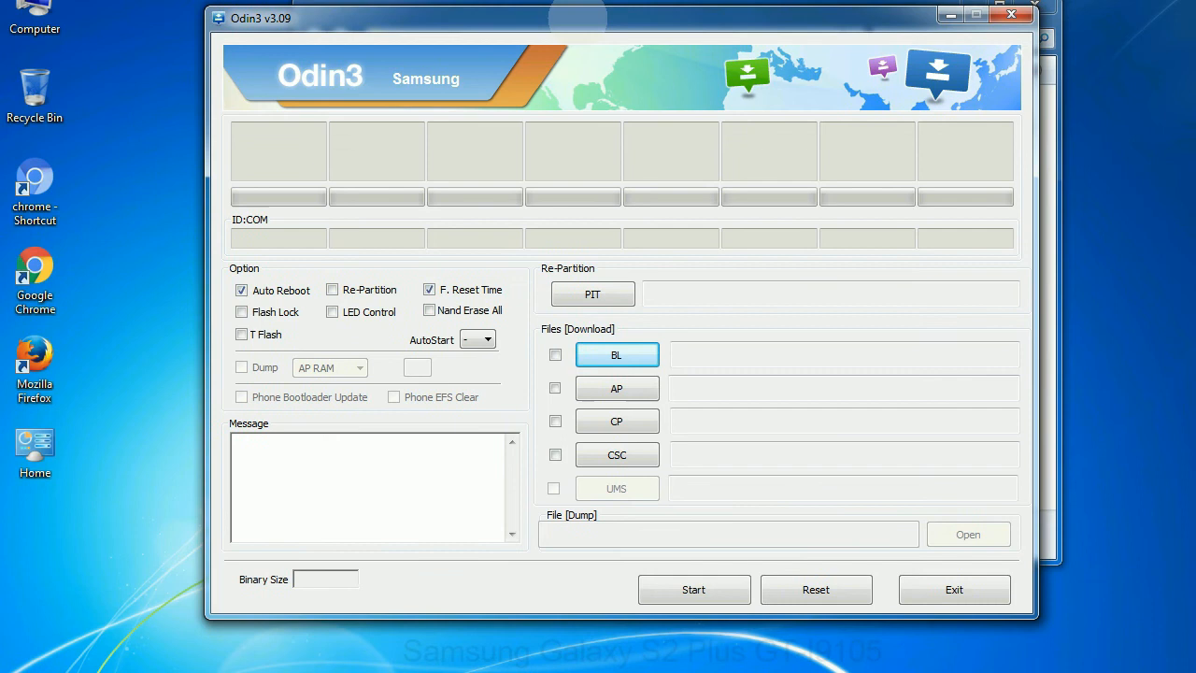
- Close the empty Odin3 v3.09 window to show the desktop with odin3.zip
click(1010, 14)
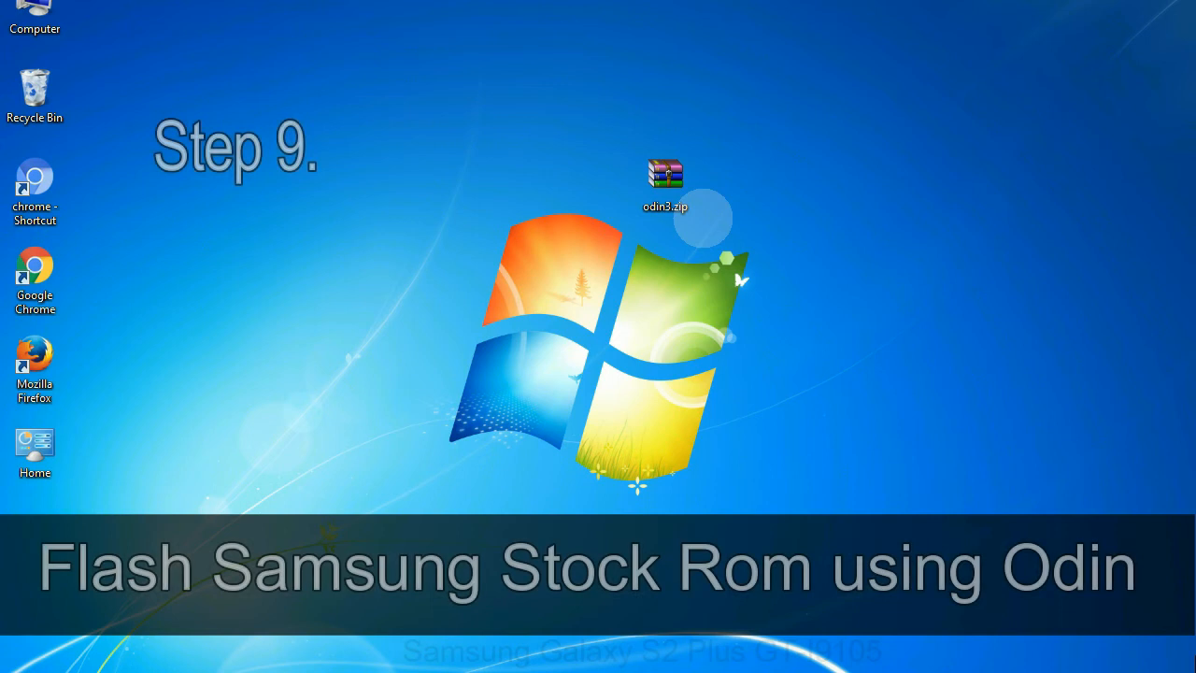
- Pick the E500 HOME .tar.md5 file on the Desktop as PDA firmware
click(665, 182)
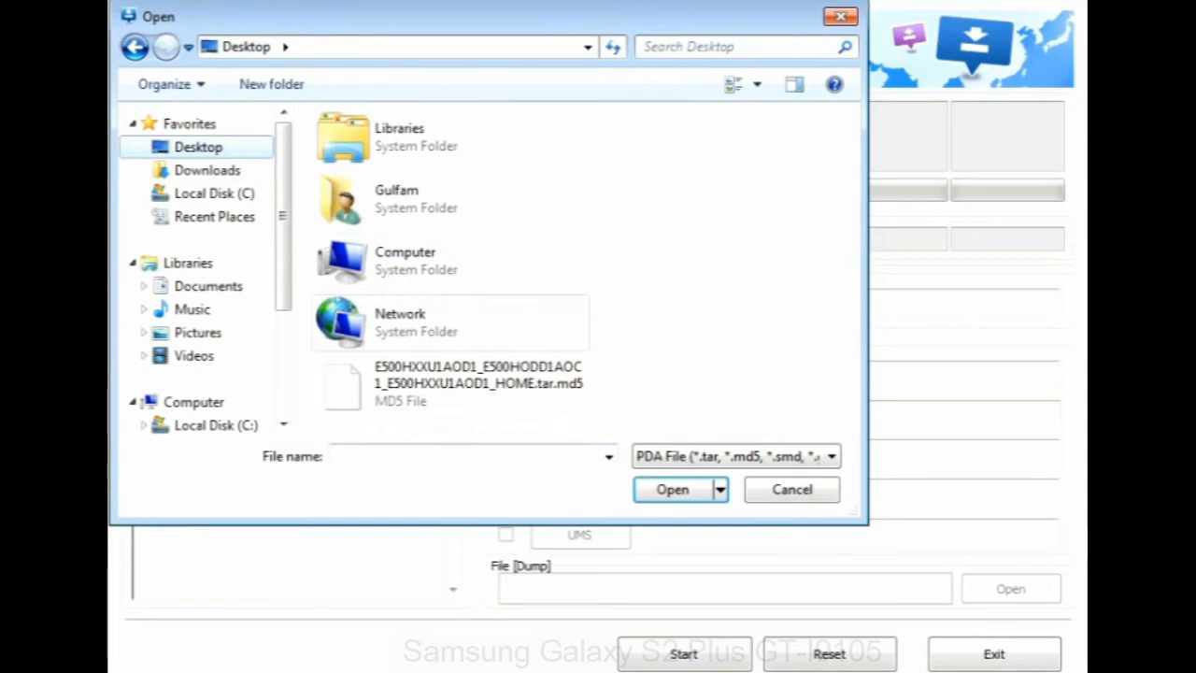
click(672, 489)
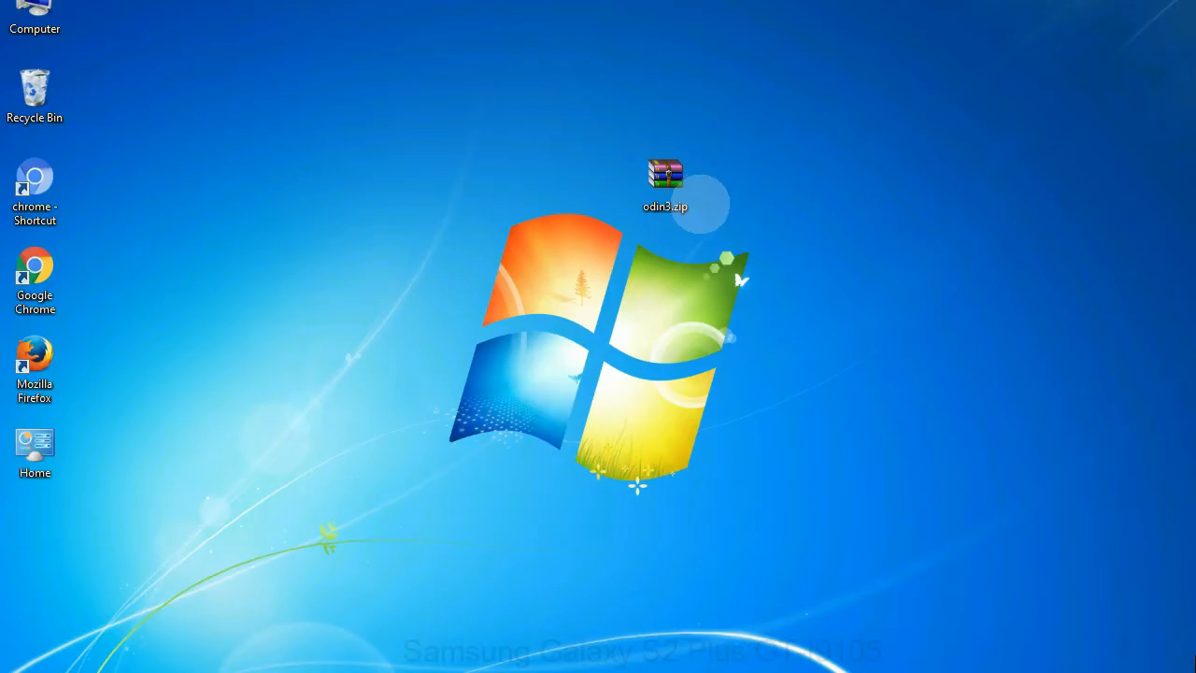
click(665, 183)
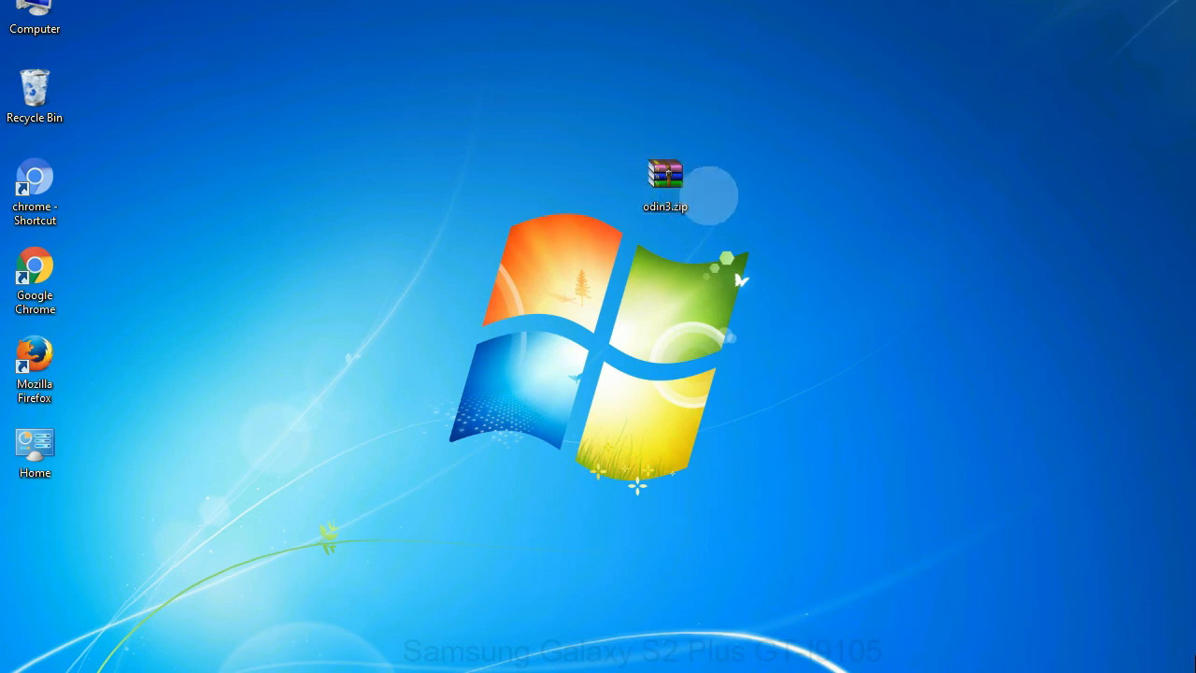
click(664, 184)
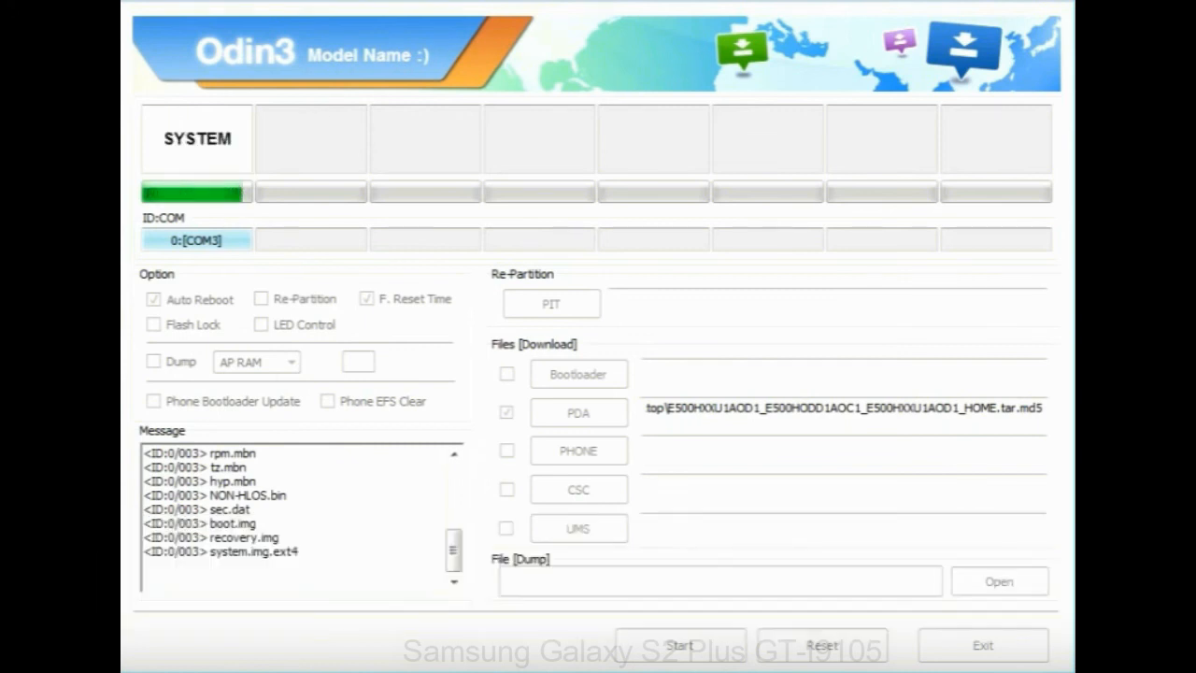
- Start flashing the loaded firmware to the phone on COM3 and watch system image progress
click(679, 644)
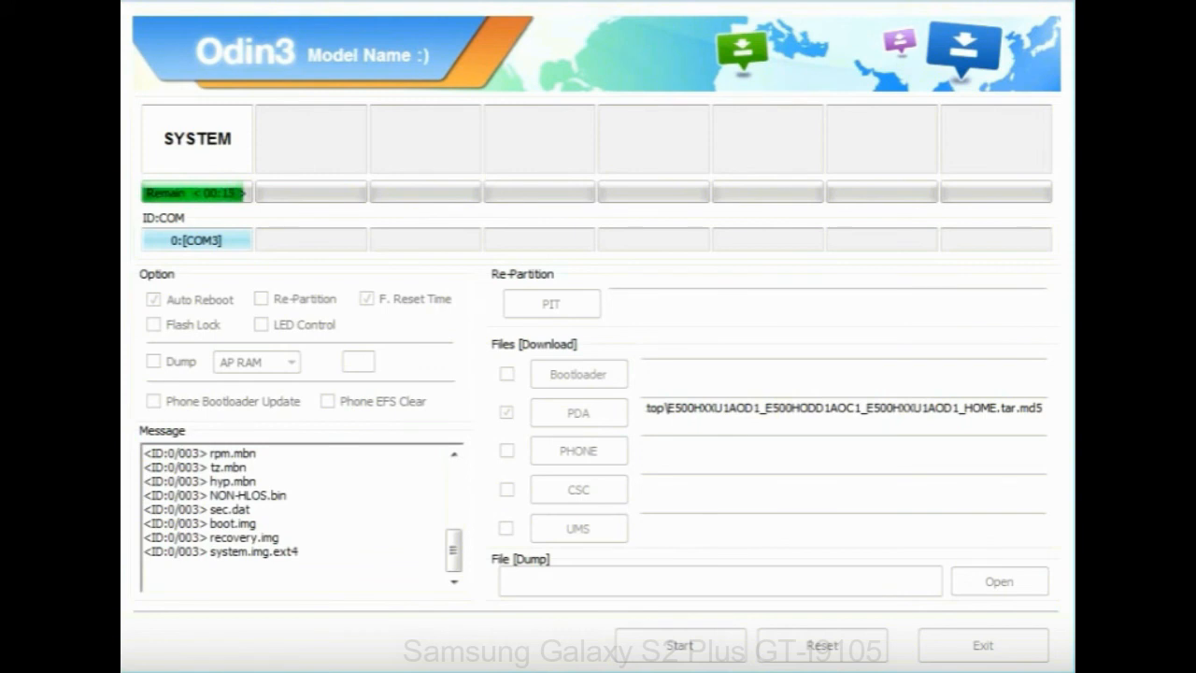